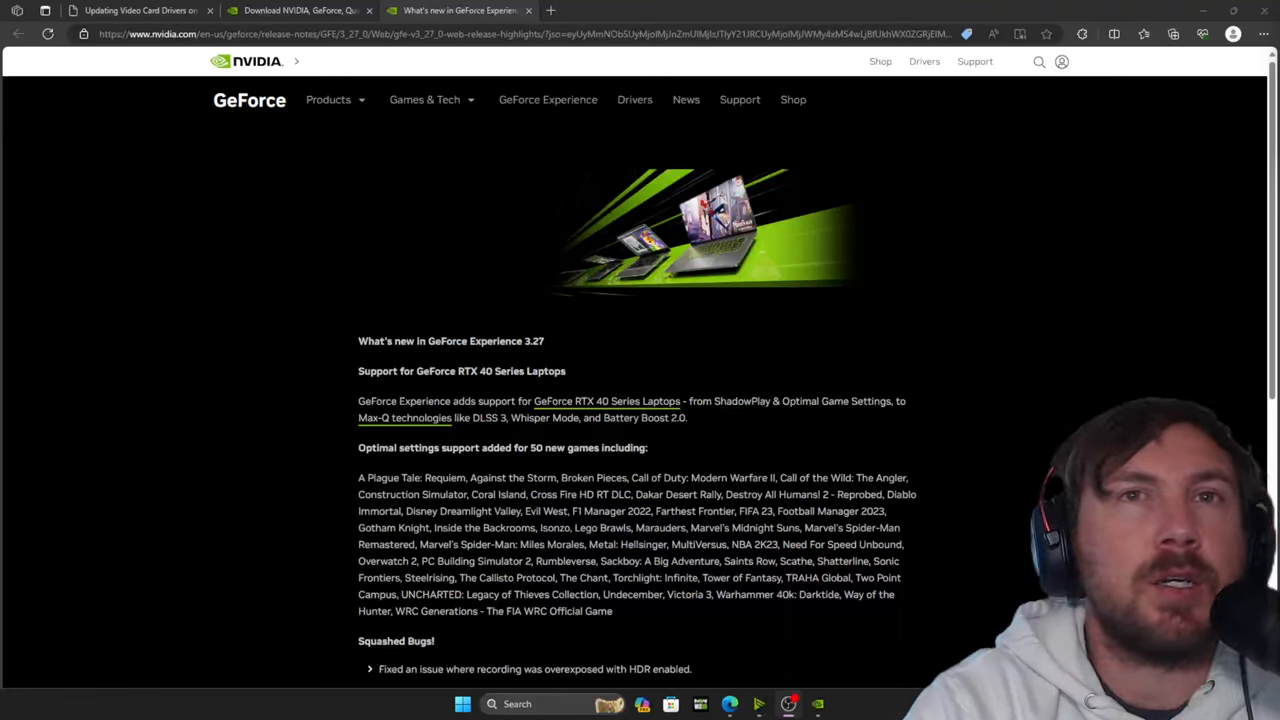
{"action": "mouse_move", "coordinate": [1024, 292]}
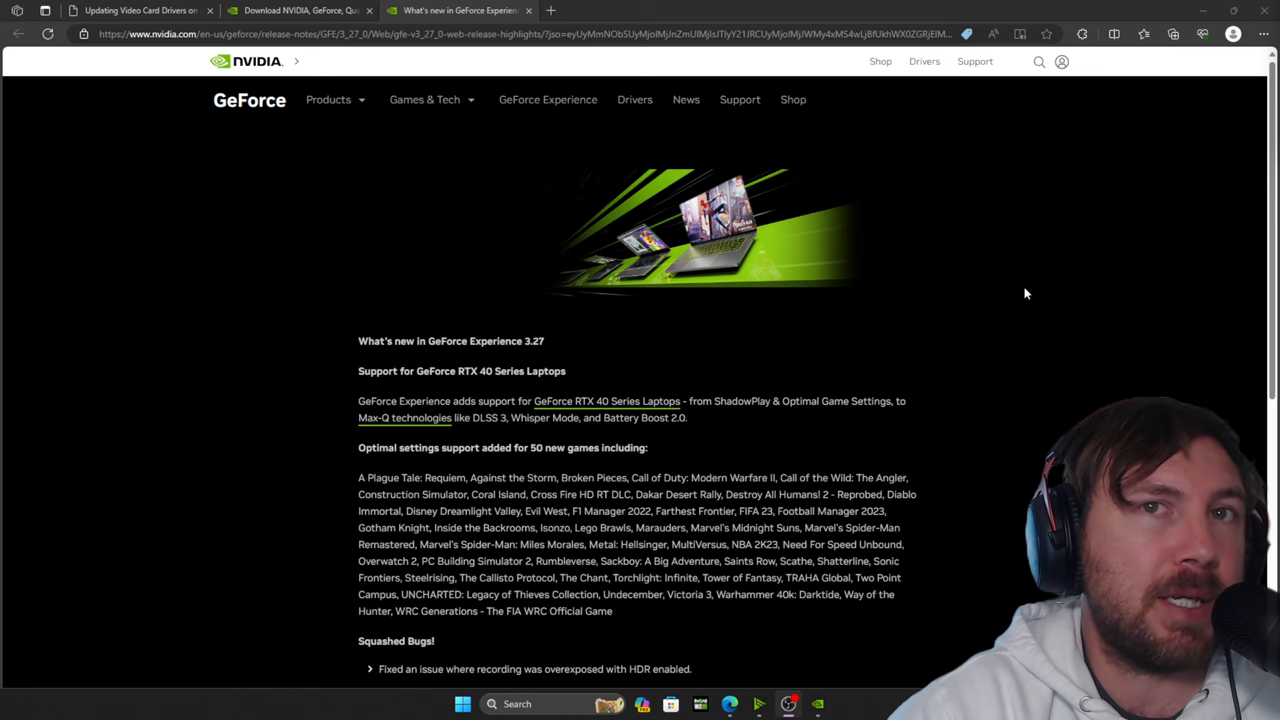
{"action": "mouse_move", "coordinate": [932, 308]}
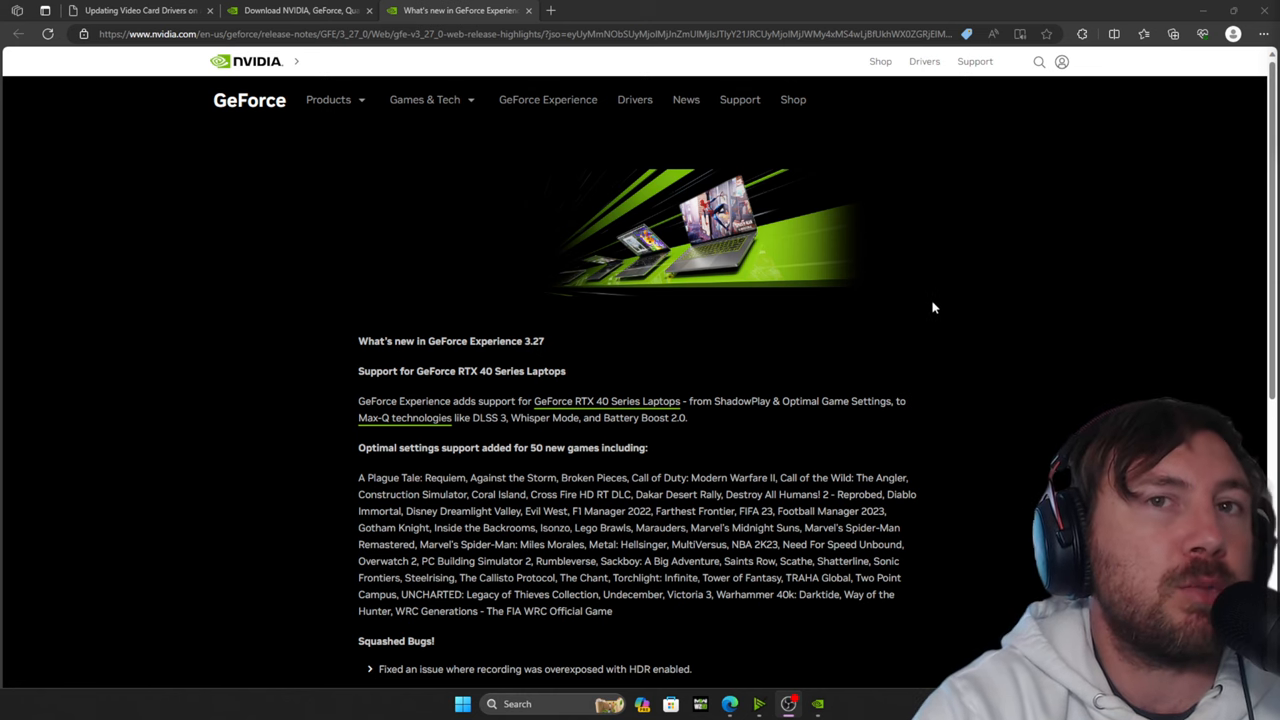
Step: Close the Windows Settings microphone privacy window, leaving only the release notes page
{"action": "scroll", "scroll_direction": "down", "scroll_amount": 3}
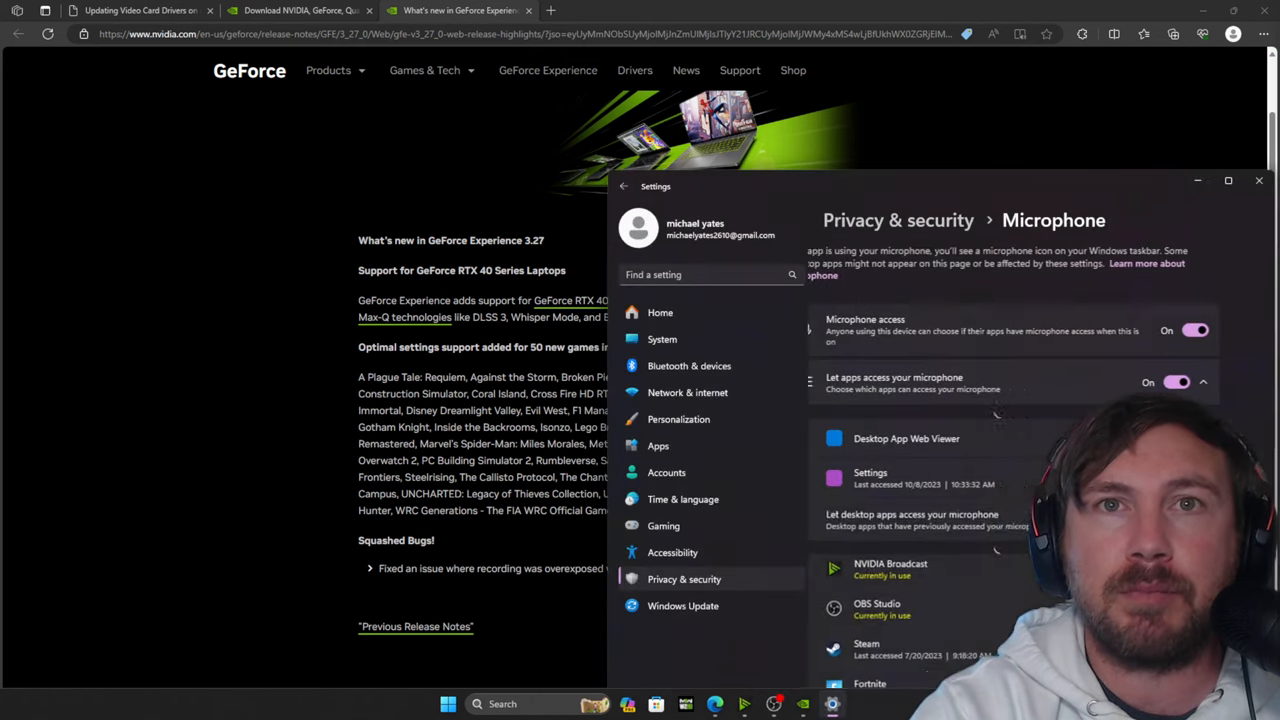
{"action": "left_click", "coordinate": [1260, 180]}
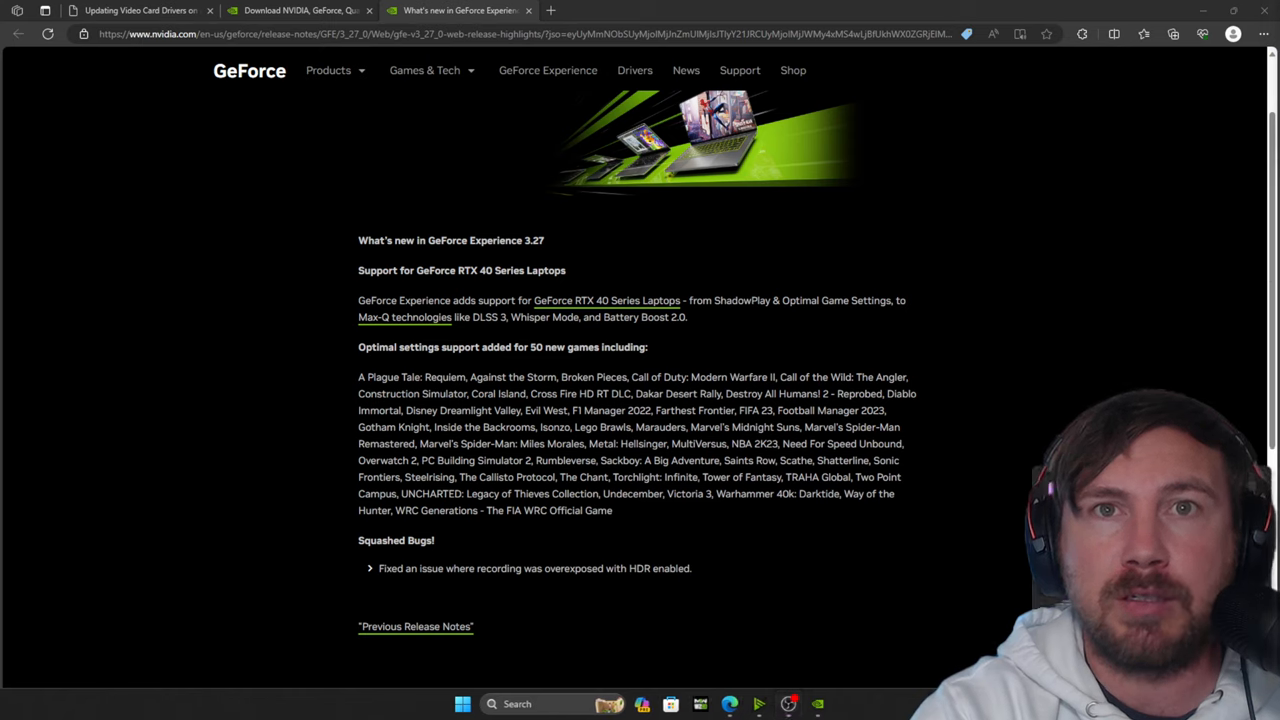
{"action": "mouse_move", "coordinate": [1132, 240]}
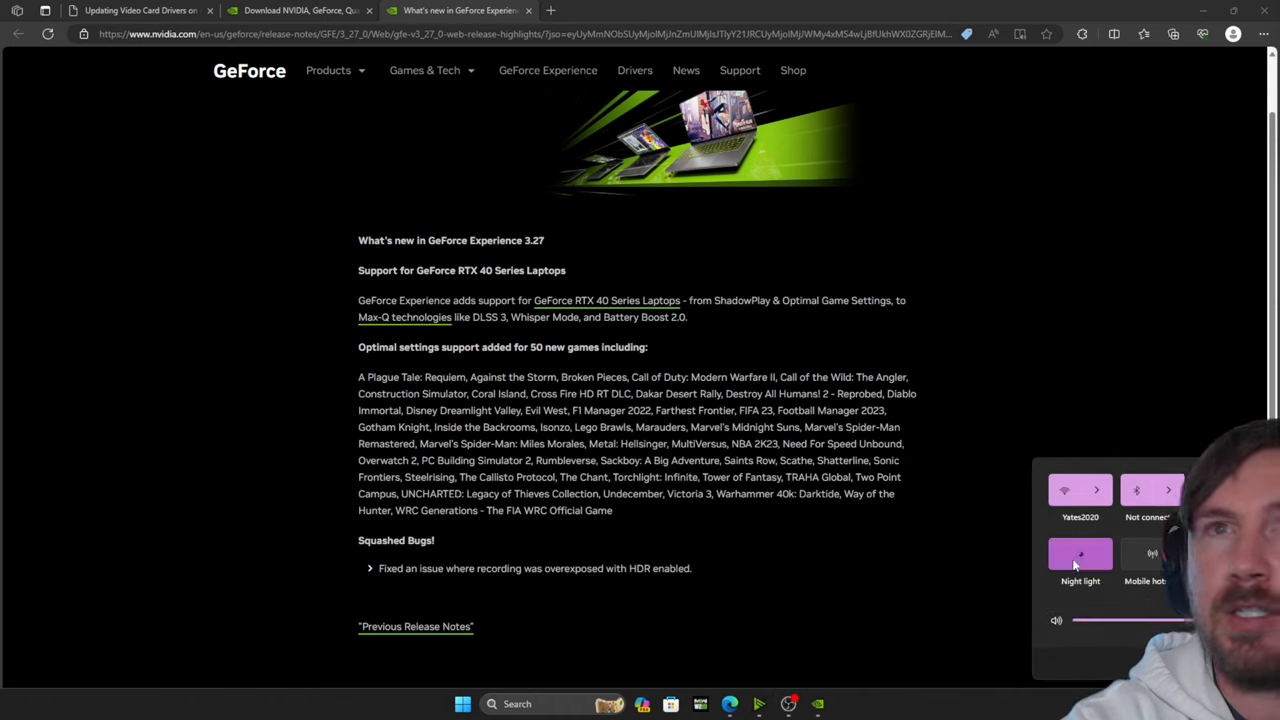
Step: Switch Night light off from the quick settings panel
{"action": "left_click", "coordinate": [1080, 554]}
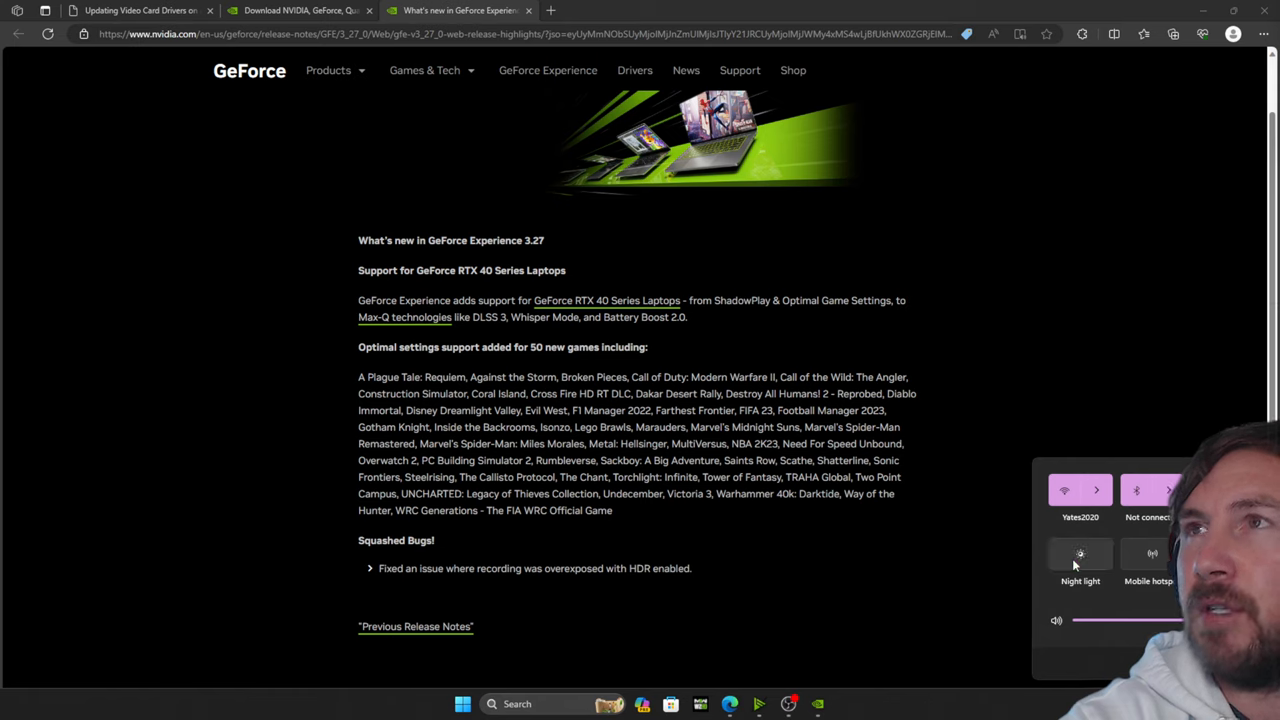